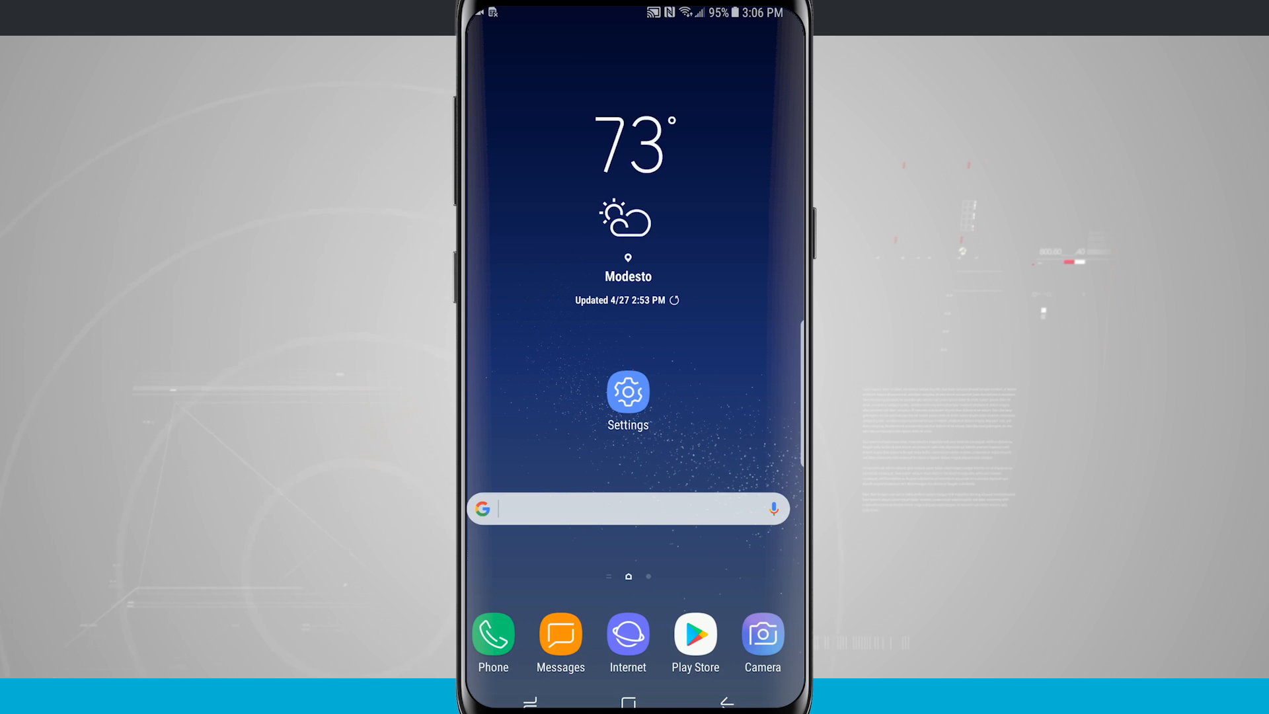
# Swipe up from the home screen to reveal the app drawer's alphabetical grid.
pyautogui.scroll(3)
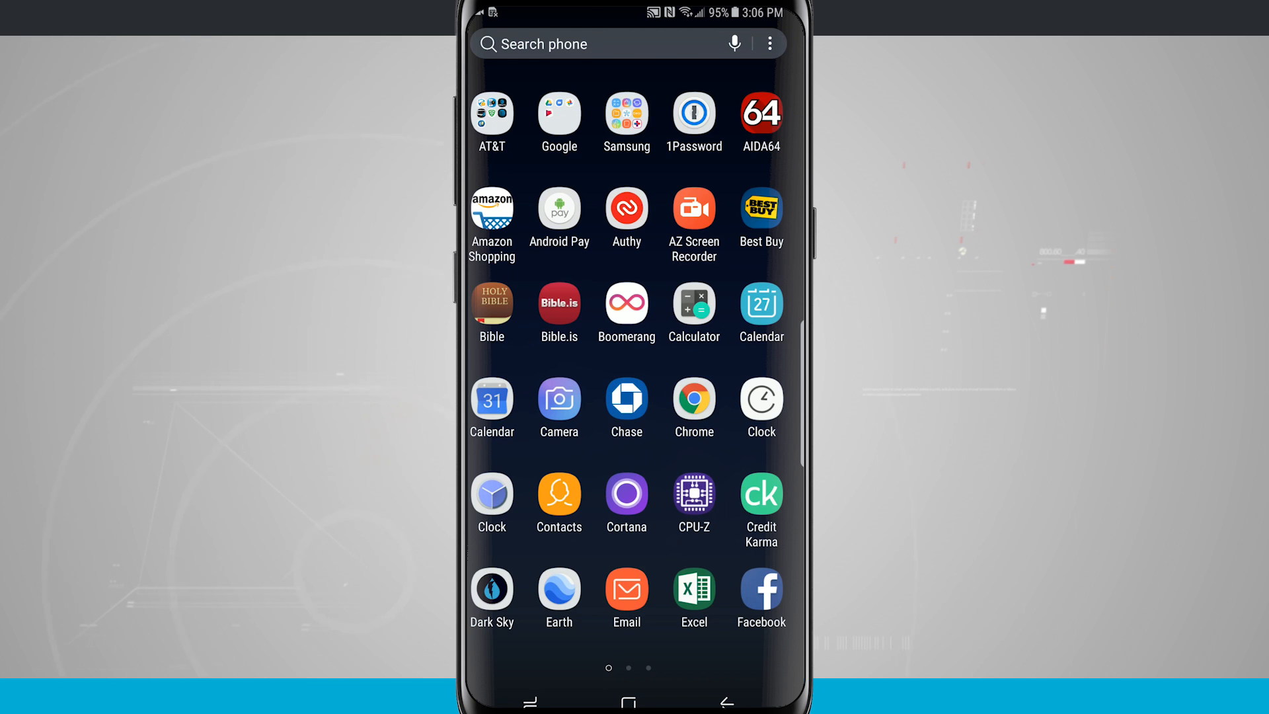
# Change the app drawer's sort setting to Custom order.
pyautogui.click(769, 43)
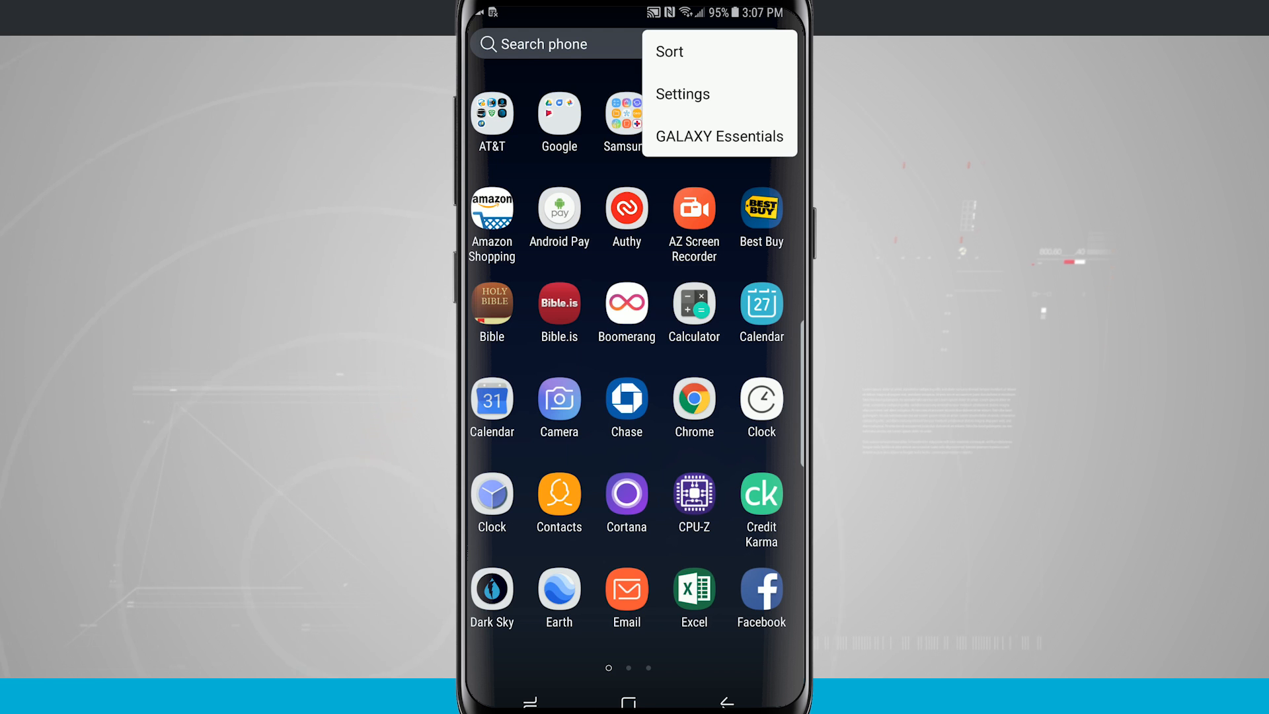
pyautogui.click(670, 51)
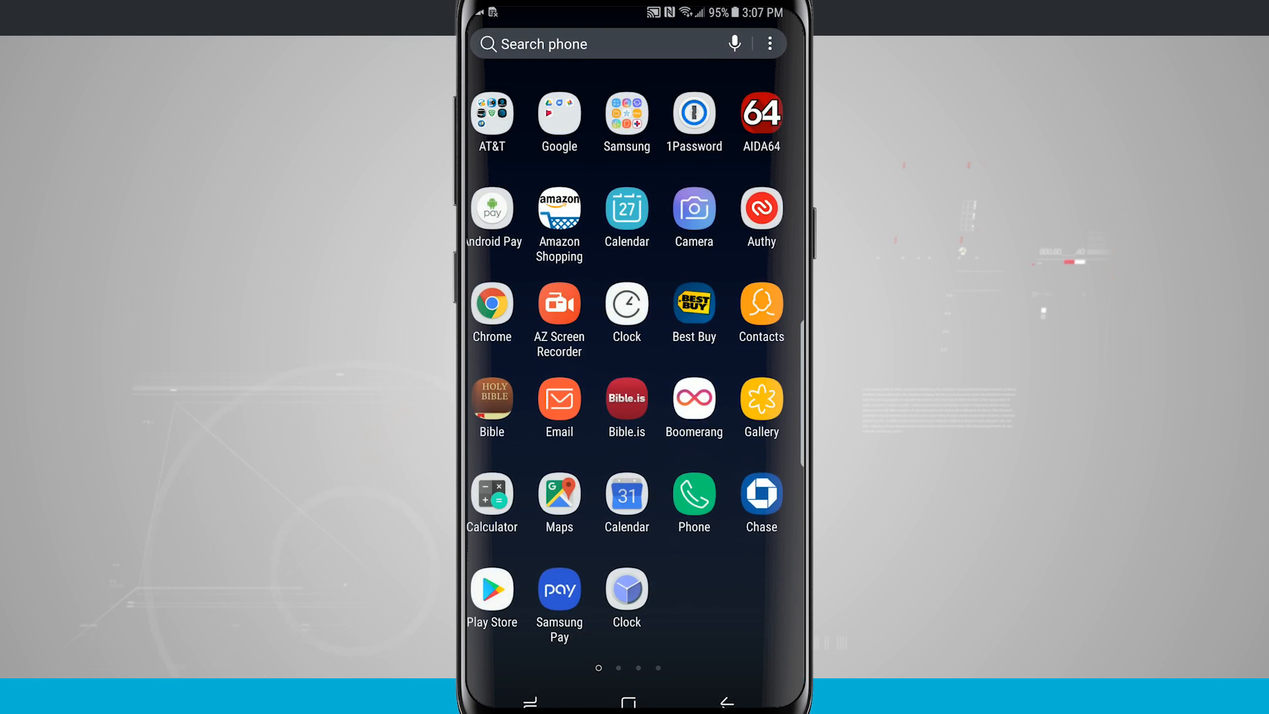
# Return the app drawer to Alphabetical order from the more-options menu.
pyautogui.hscroll(-3)
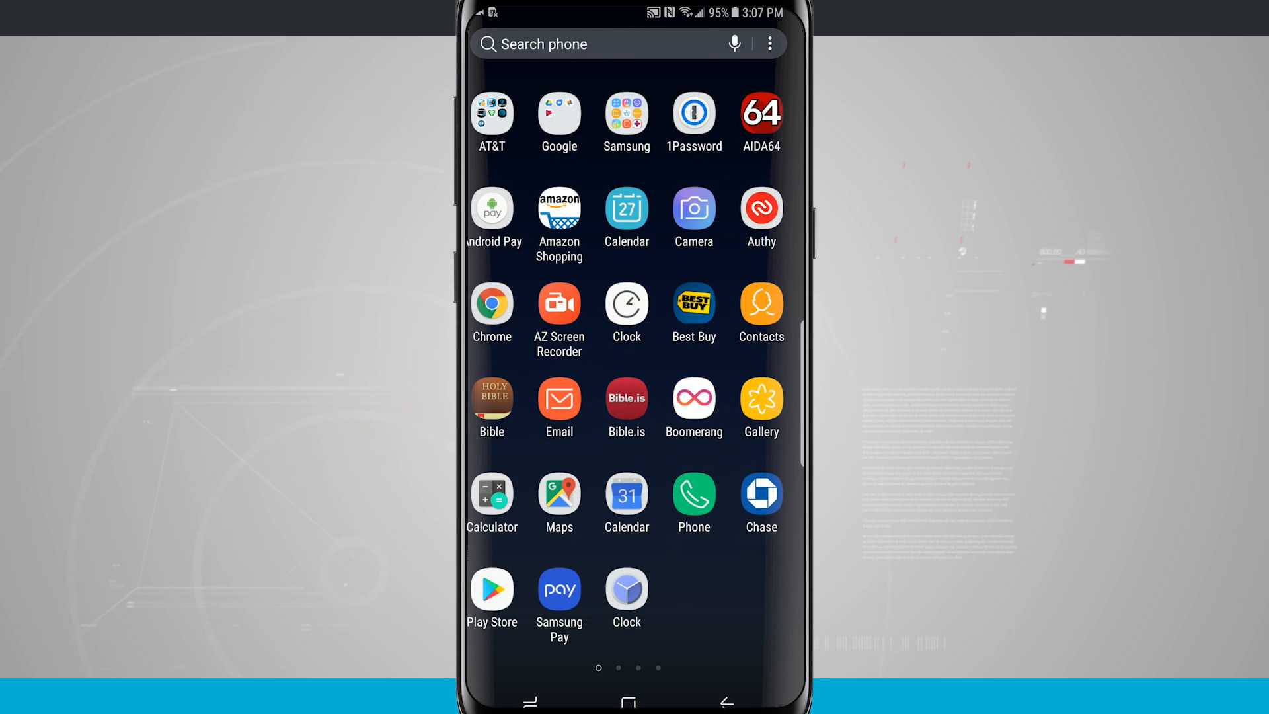
pyautogui.click(768, 43)
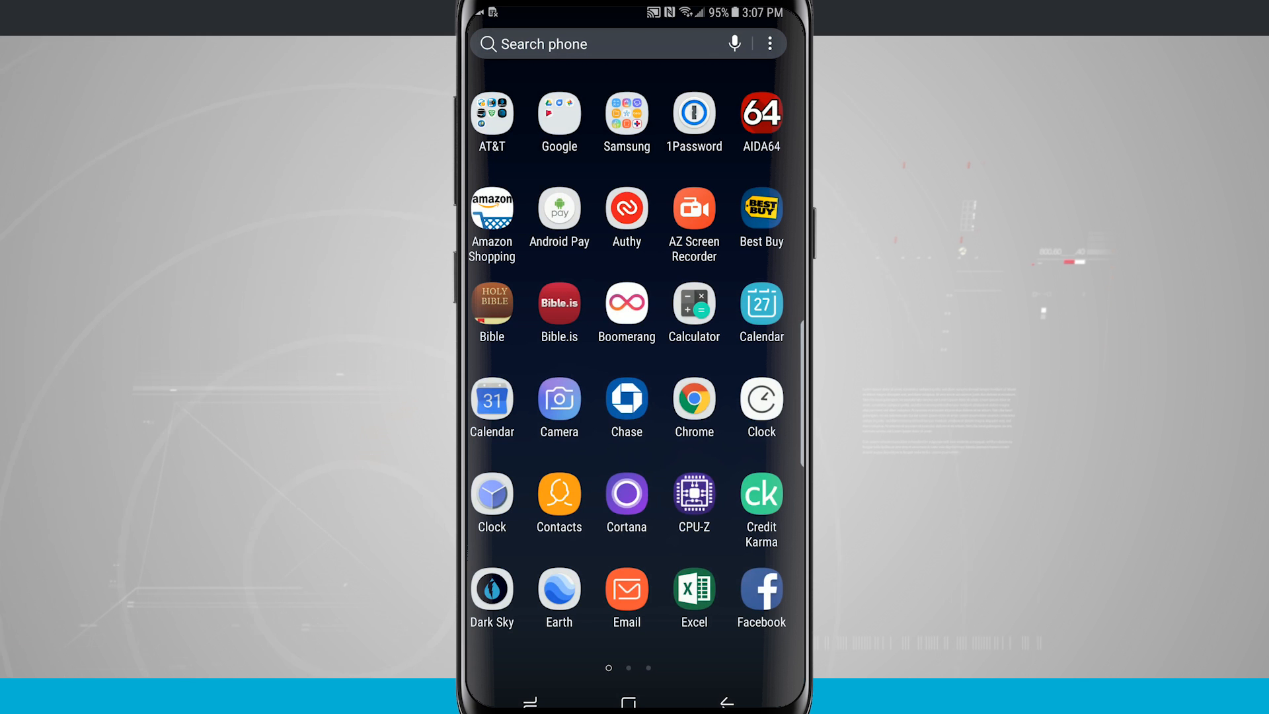
pyautogui.hscroll(-3)
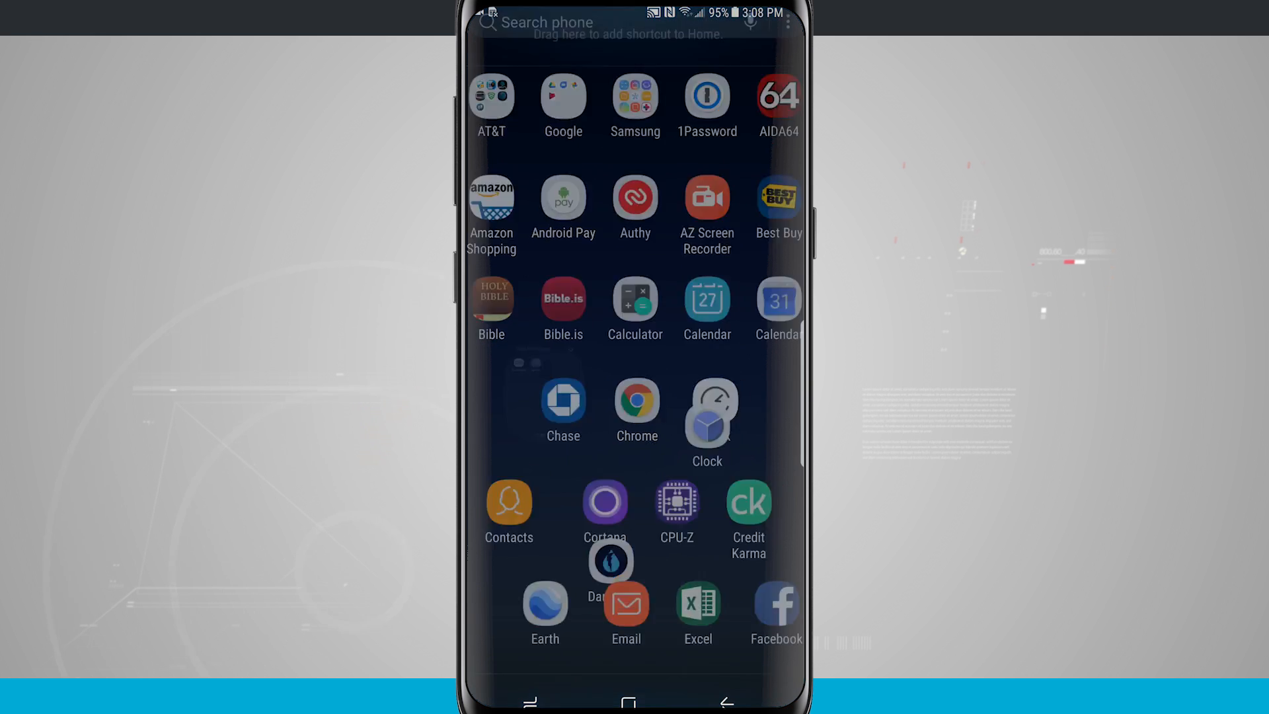
# Finish the Boomerang and Camera folder as 'Photo' with blue color.
pyautogui.click(599, 22)
pyautogui.write('Phot')
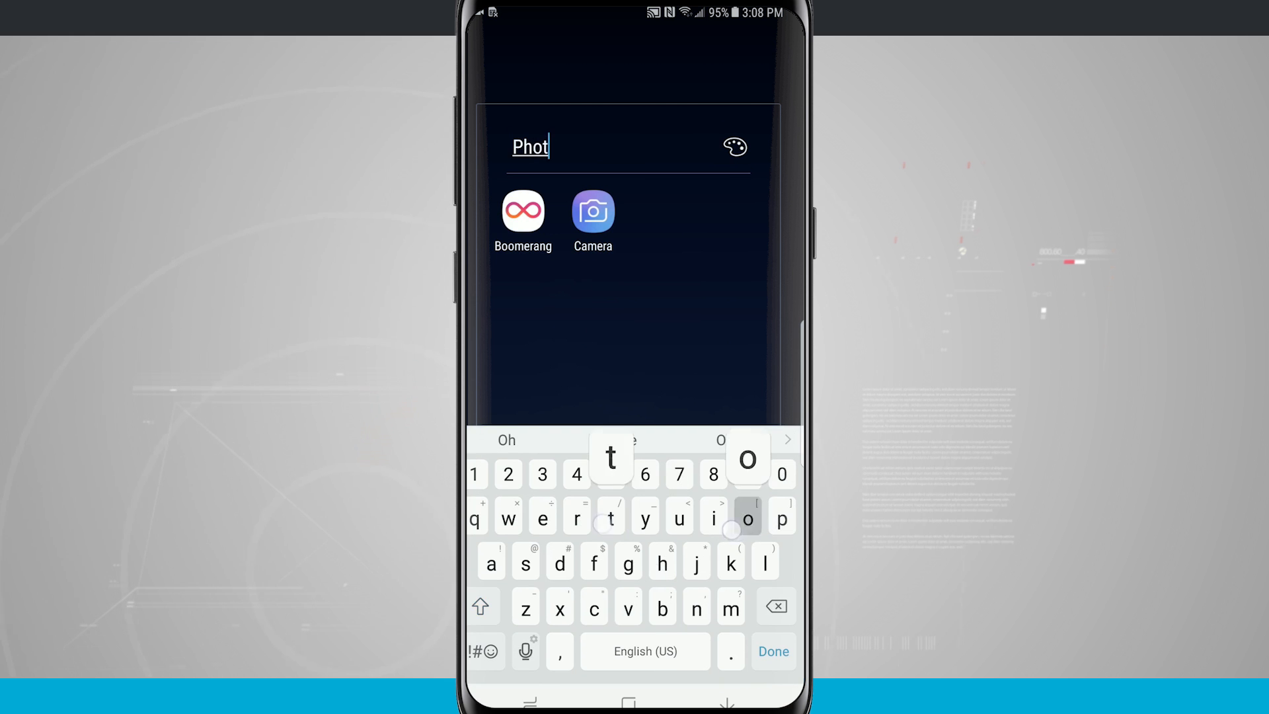
pyautogui.click(771, 650)
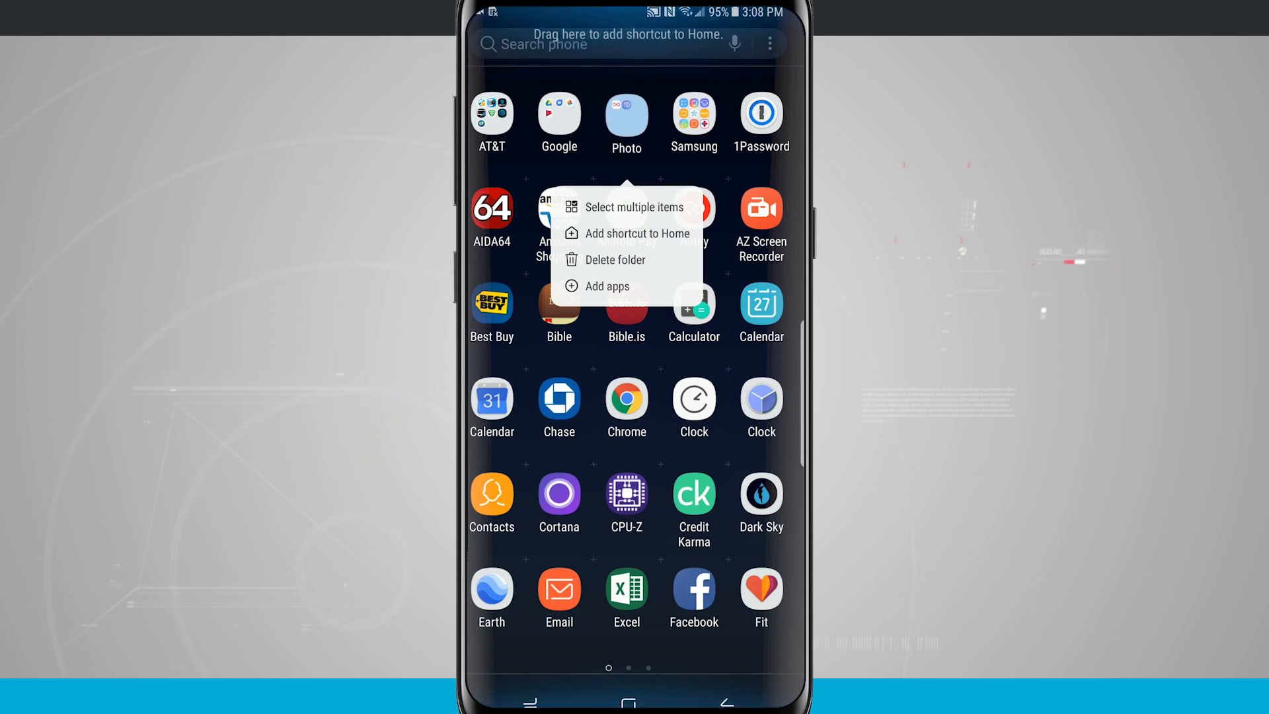
# Delete the Photo folder and confirm, returning Boomerang and Camera to the grid.
pyautogui.click(615, 260)
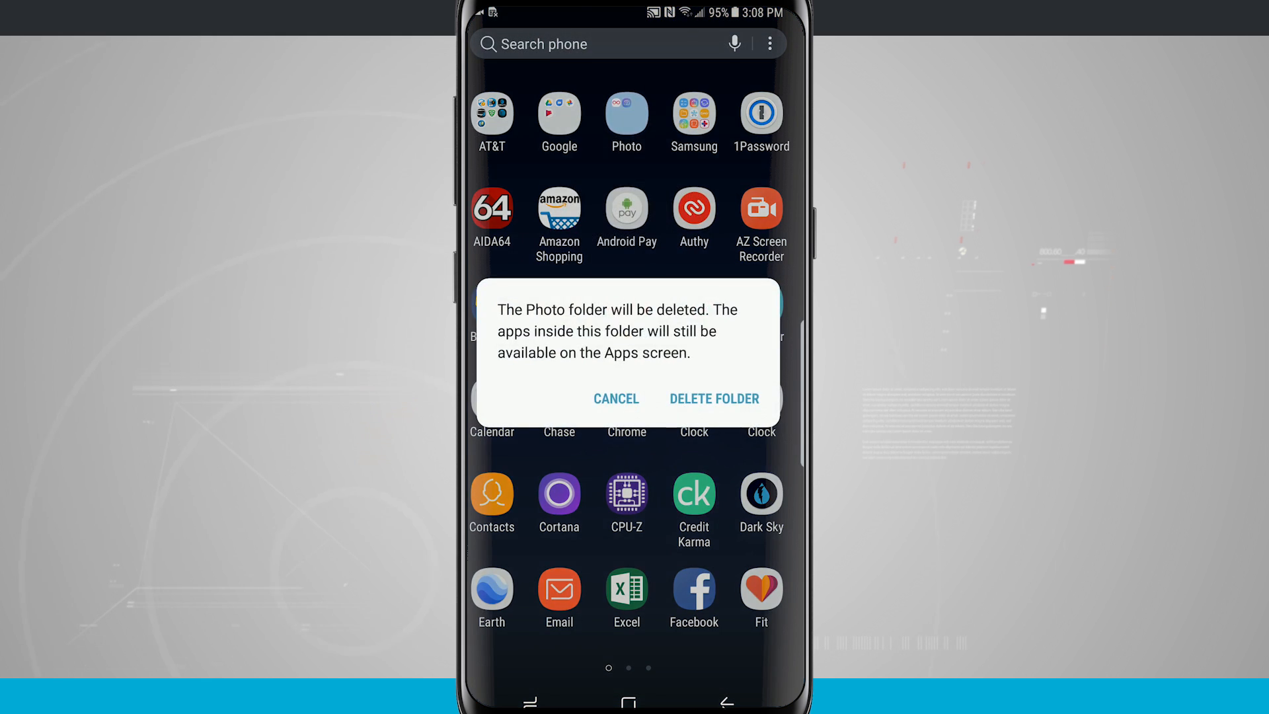
pyautogui.click(713, 397)
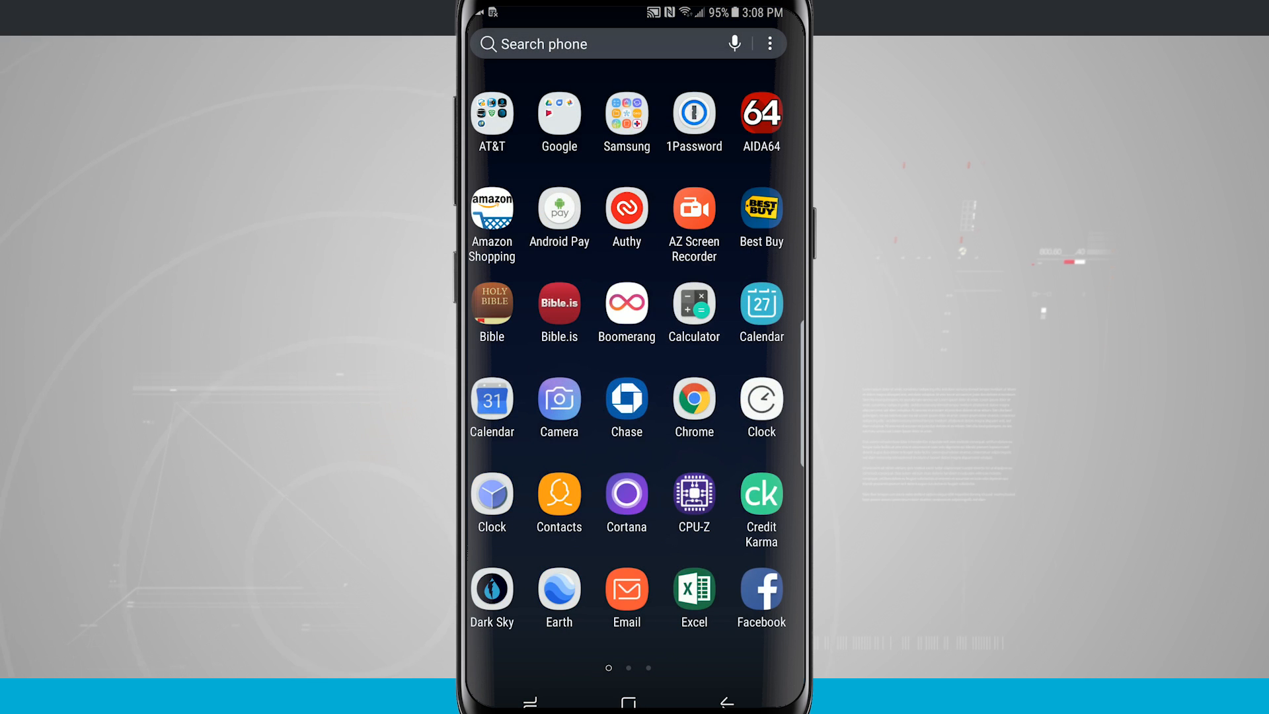